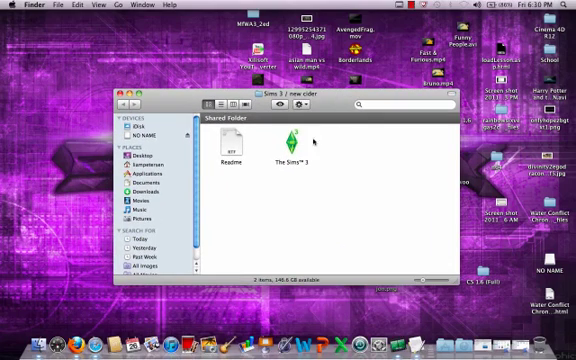
# - Show the wrapper app's package contents and browse into its Program Files folder
pyautogui.rightClick(292, 148)
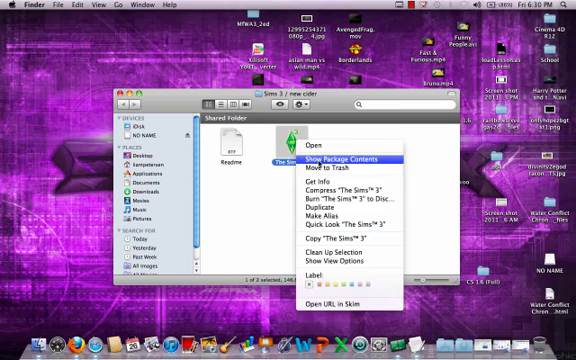
pyautogui.click(332, 160)
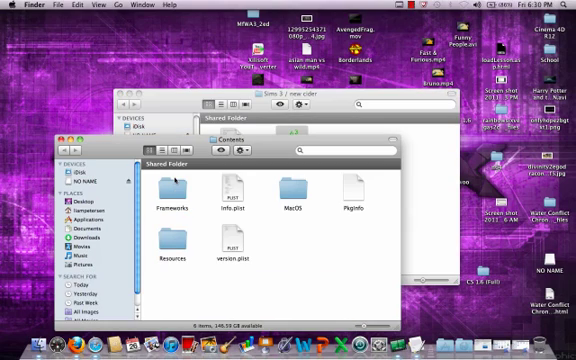
pyautogui.doubleClick(172, 244)
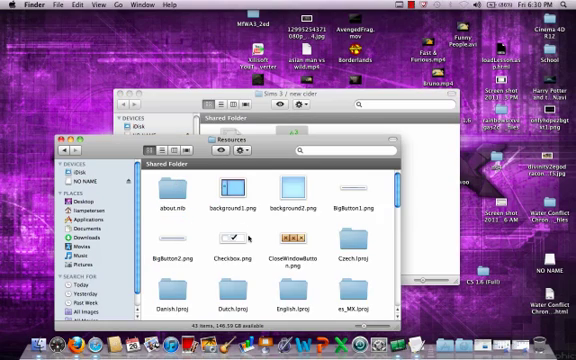
pyautogui.scroll(-3)
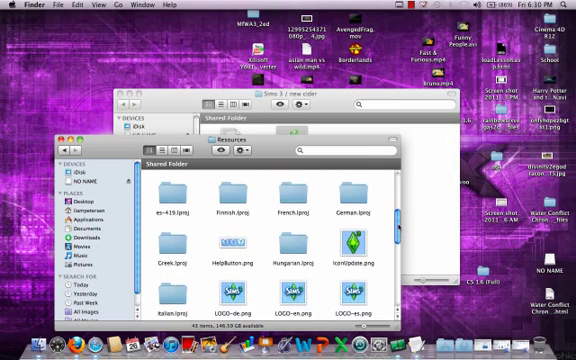
pyautogui.scroll(-3)
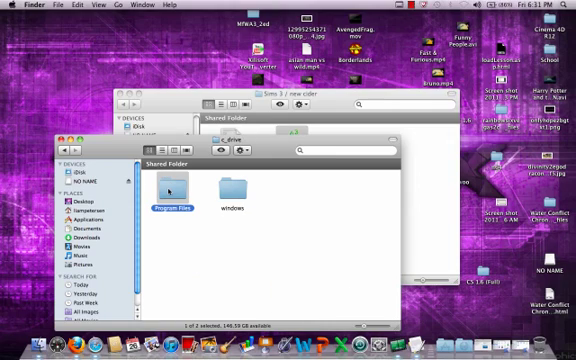
pyautogui.doubleClick(166, 188)
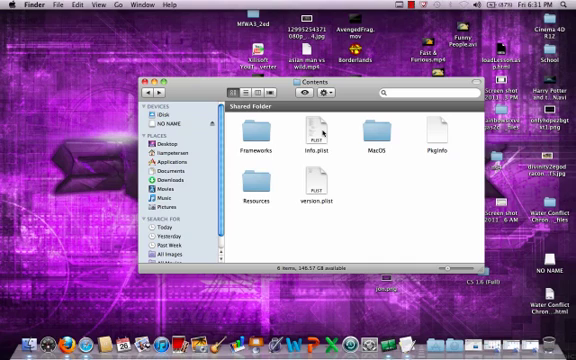
# - Open the package's Info.plist in TextEdit and select the Program Files folder in Finder
pyautogui.doubleClick(312, 136)
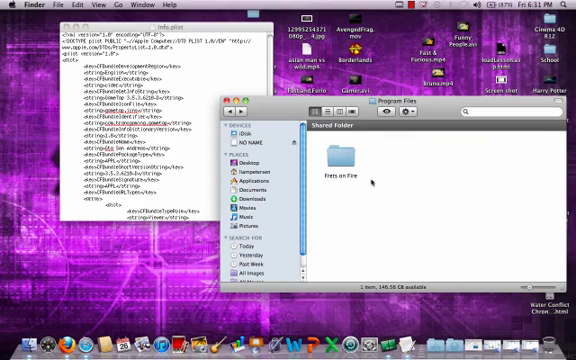
pyautogui.moveTo(230, 110)
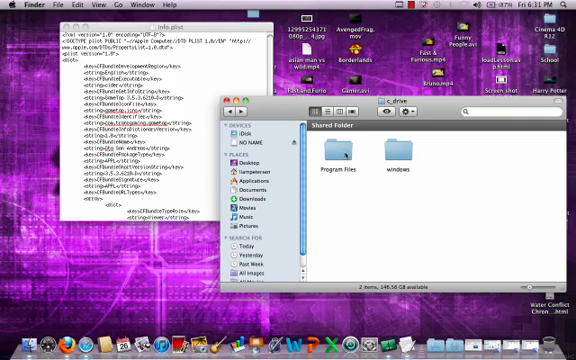
pyautogui.click(342, 160)
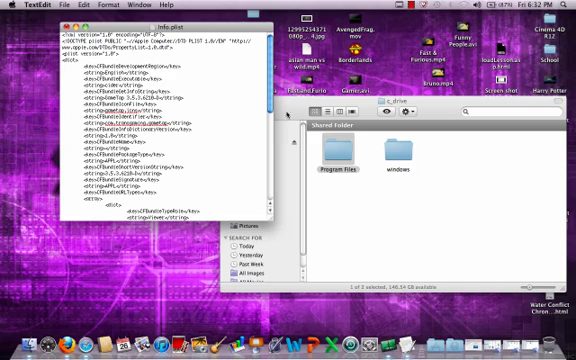
# - Locate and select a path value in Info.plist to replace with the game's location
pyautogui.scroll(-3)
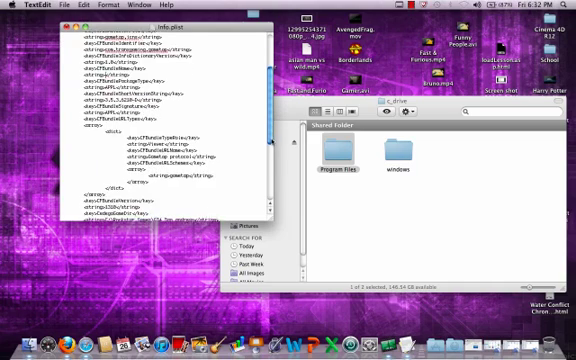
pyautogui.scroll(-3)
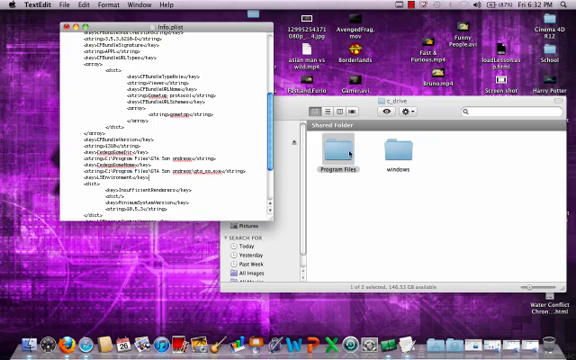
pyautogui.doubleClick(332, 160)
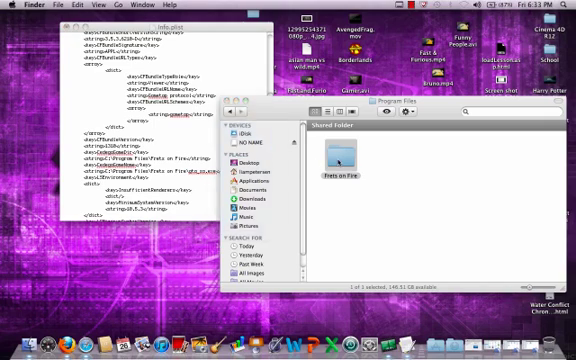
# - Check the game's application file inside Program Files and look through the Desktop folder
pyautogui.doubleClick(340, 160)
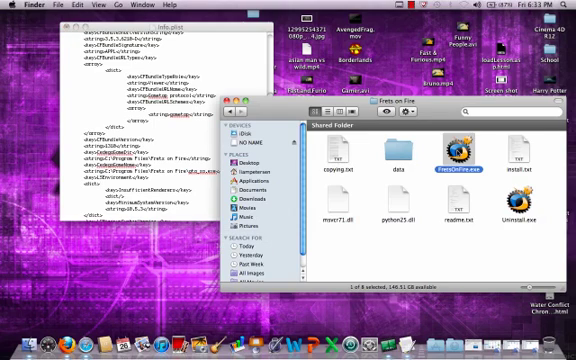
pyautogui.click(456, 148)
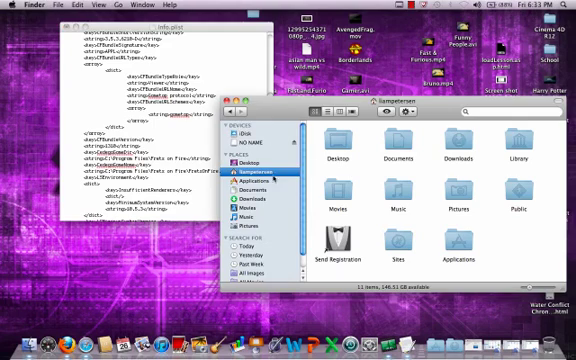
pyautogui.click(248, 158)
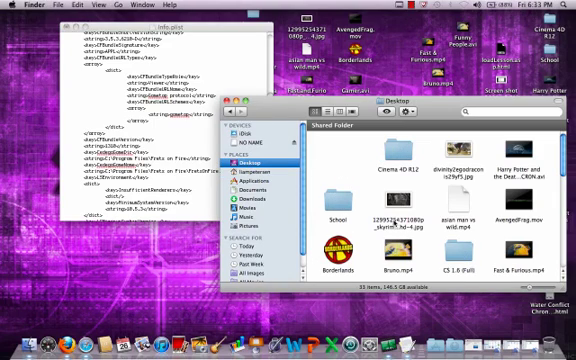
pyautogui.scroll(-3)
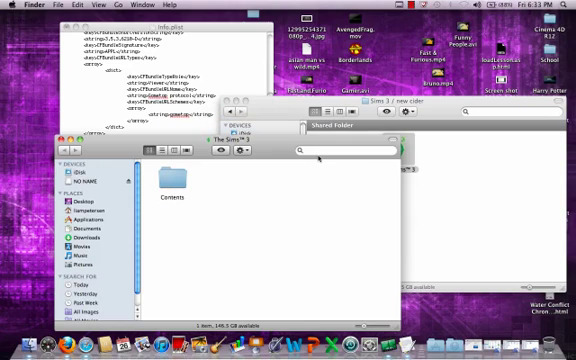
# - Replace the remaining path string in Info.plist and save the changes on closing
pyautogui.doubleClick(172, 184)
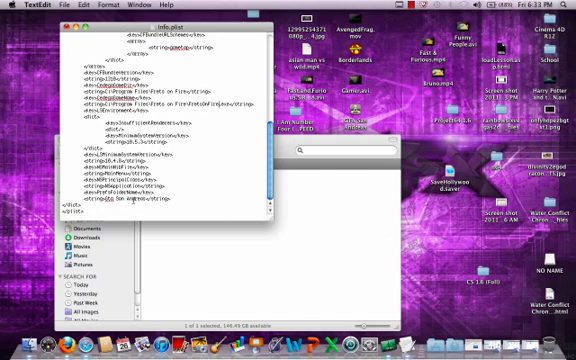
pyautogui.doubleClick(120, 204)
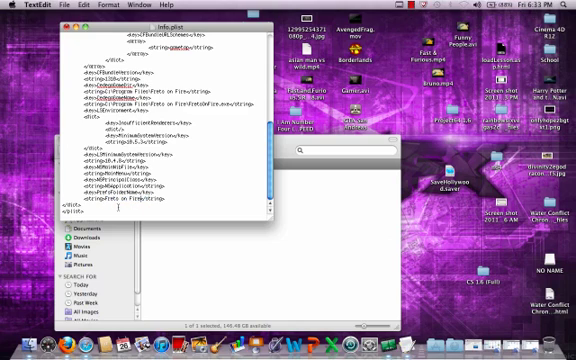
pyautogui.scroll(3)
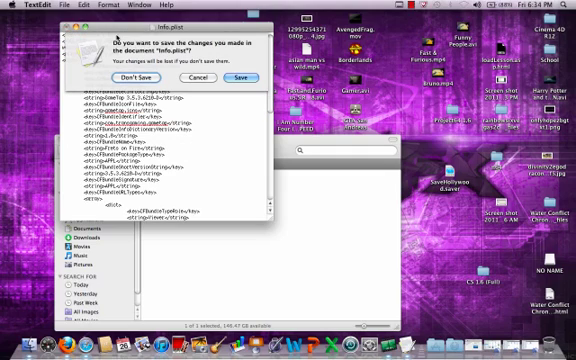
pyautogui.click(150, 78)
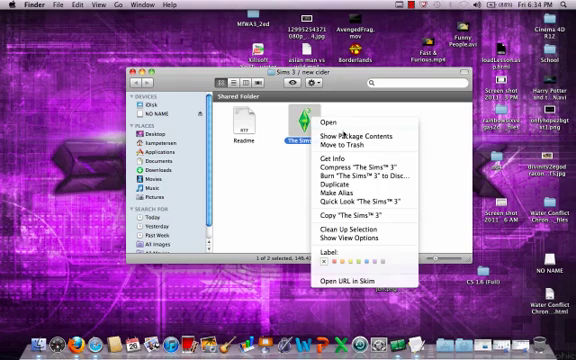
# - Browse the app package's Contents folder to verify the game data is in place
pyautogui.click(348, 138)
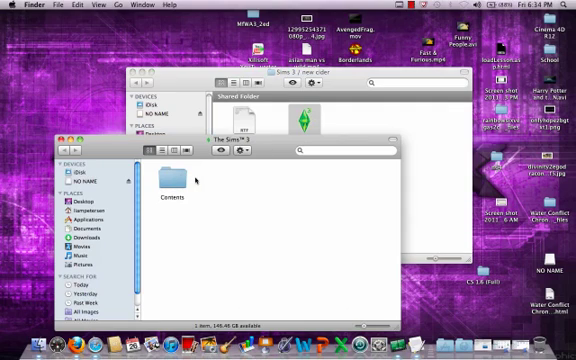
pyautogui.click(172, 178)
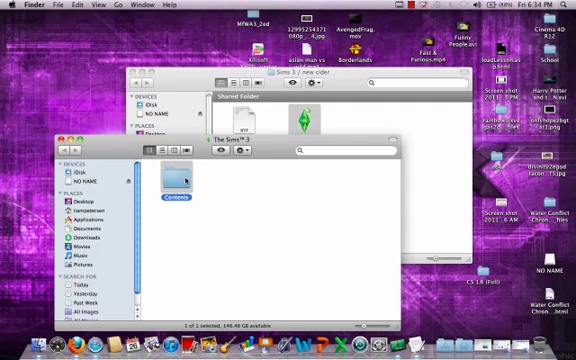
pyautogui.doubleClick(168, 178)
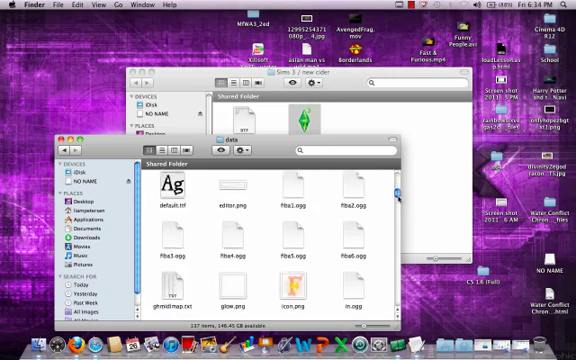
pyautogui.scroll(-3)
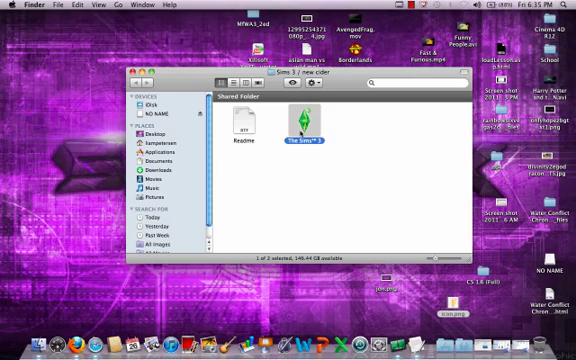
# - Rename the wrapper app 'Frets on Fire' and launch it to reach the download warning
pyautogui.rightClick(296, 124)
pyautogui.write('Frets on Fire')
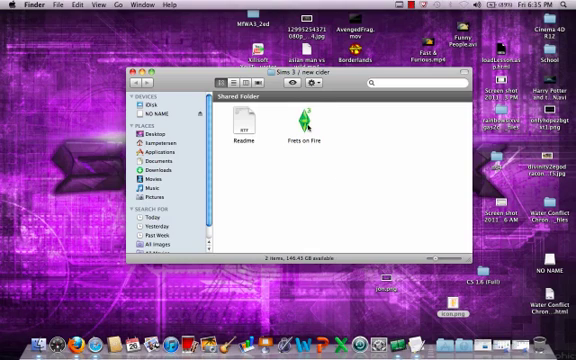
pyautogui.click(304, 128)
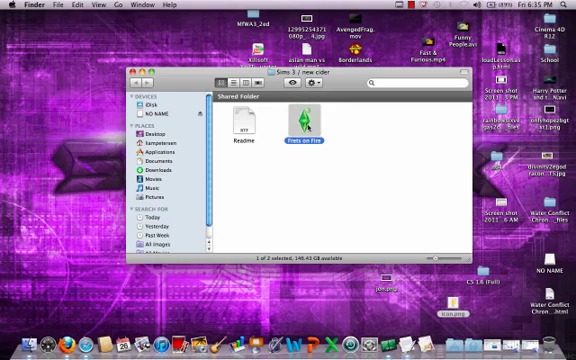
pyautogui.doubleClick(292, 120)
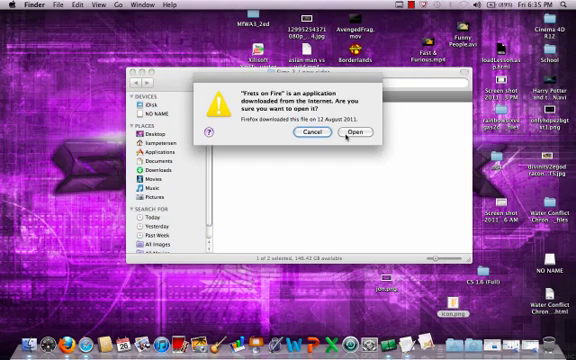